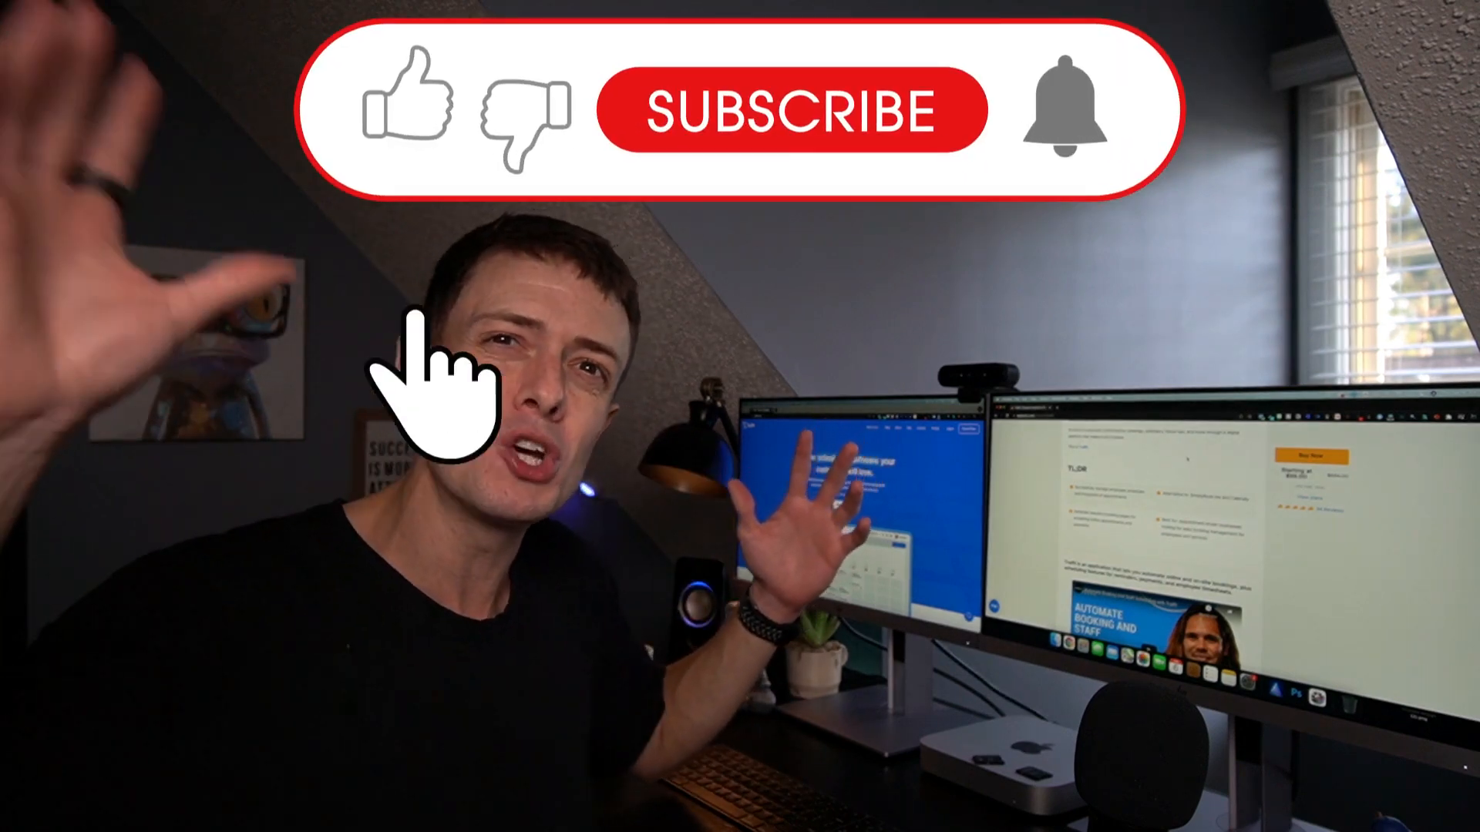
click(790, 108)
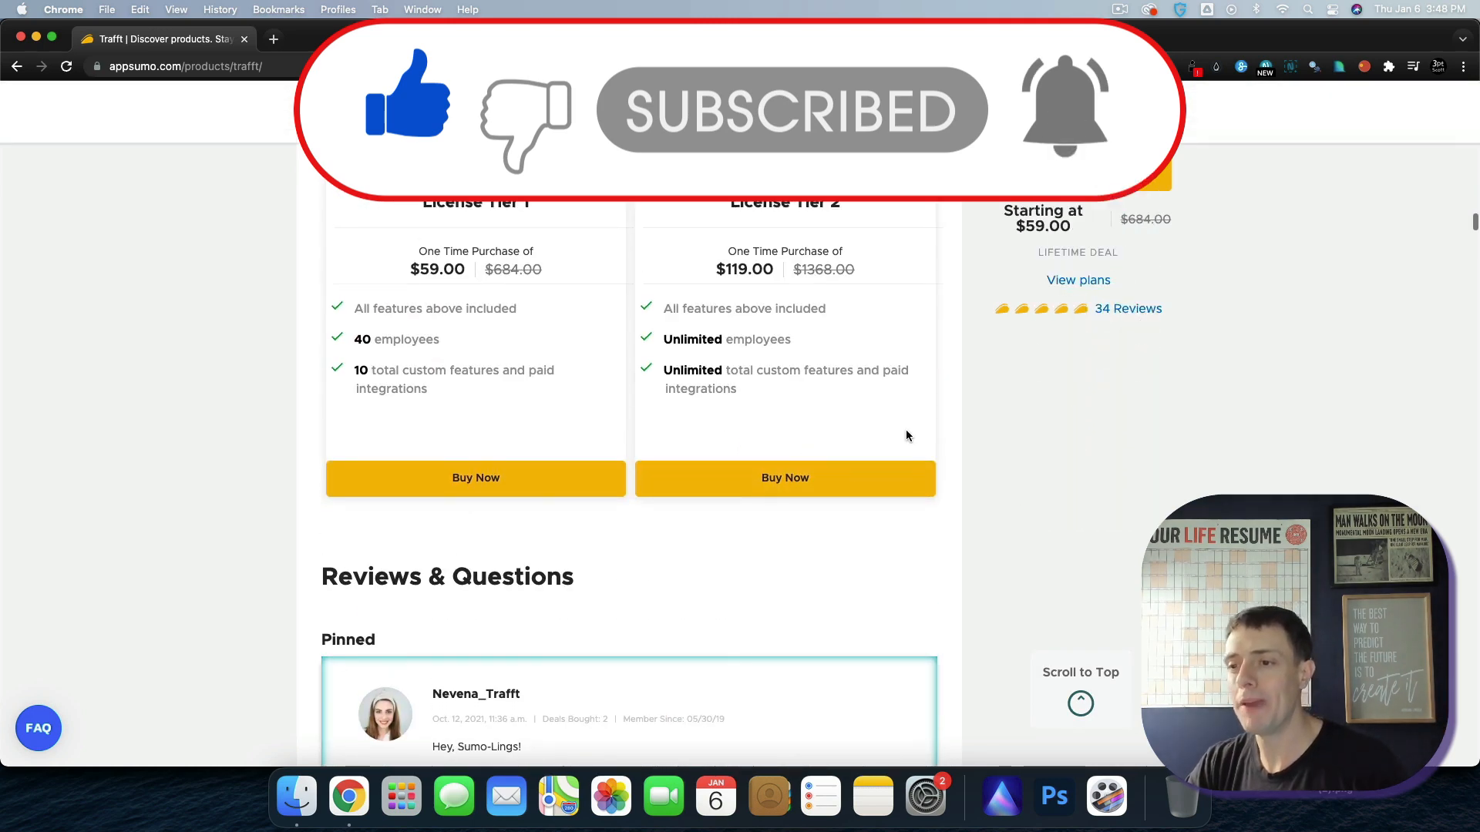
click(784, 478)
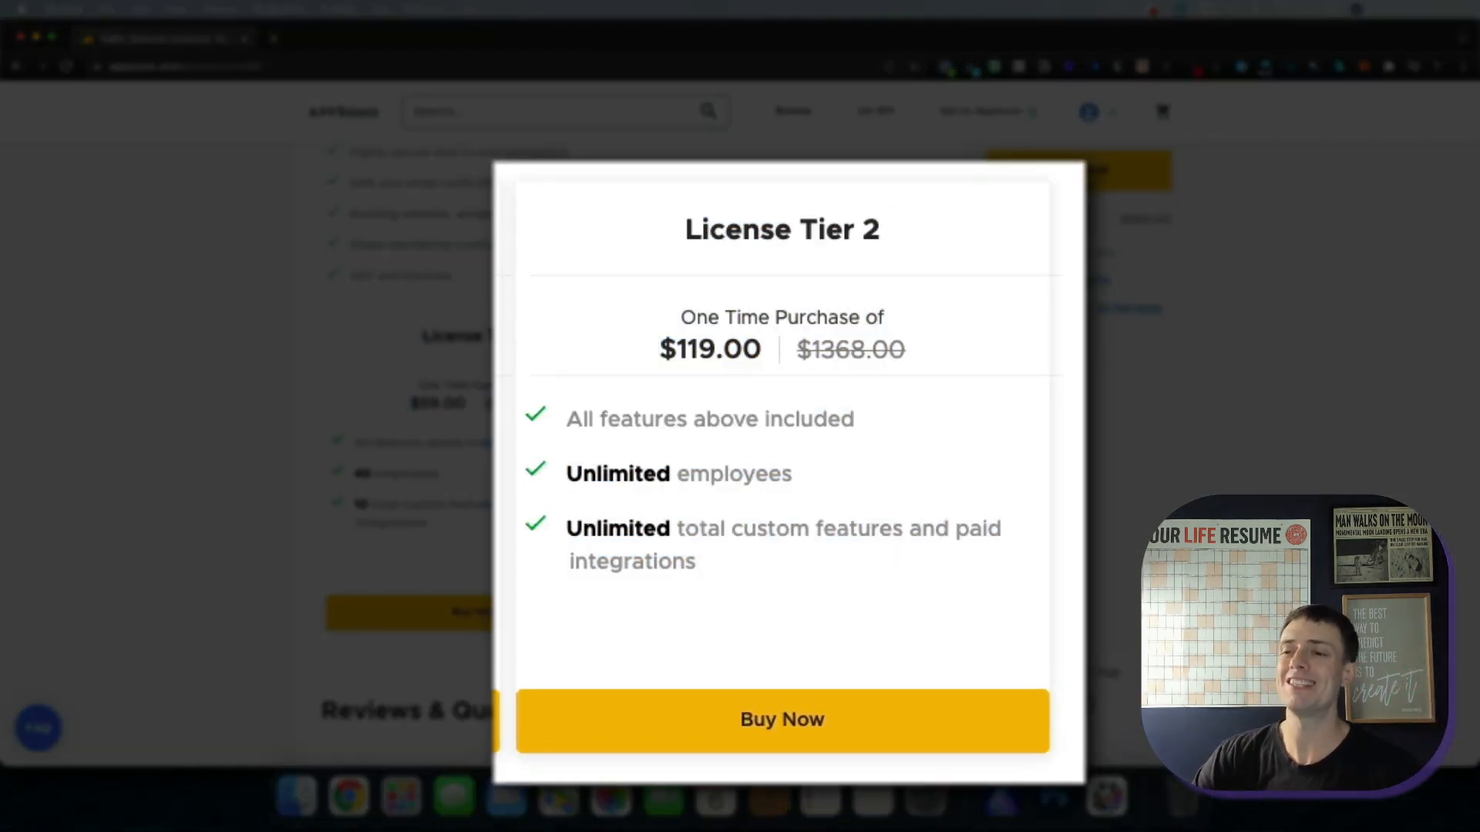